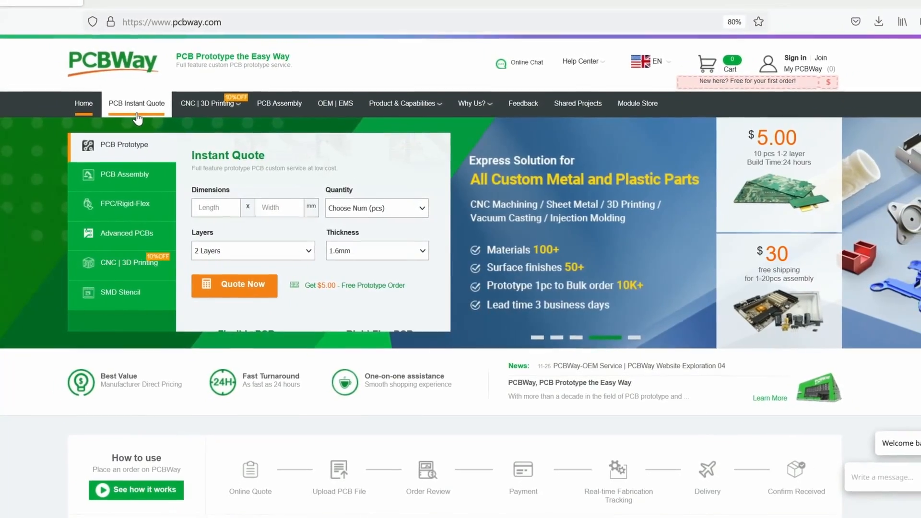
# - Browse PCBWay's PCB Instant Quote and PCB Assembly service pages
pyautogui.click(234, 285)
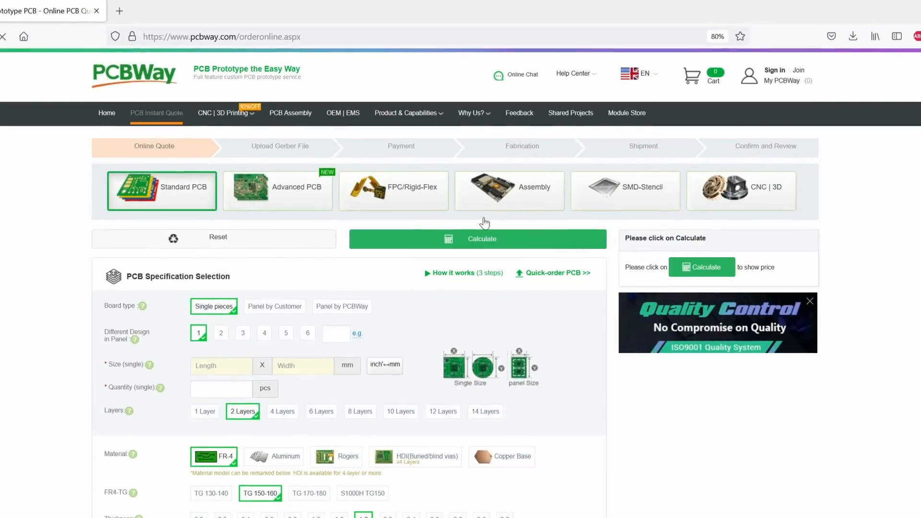
pyautogui.scroll(-3)
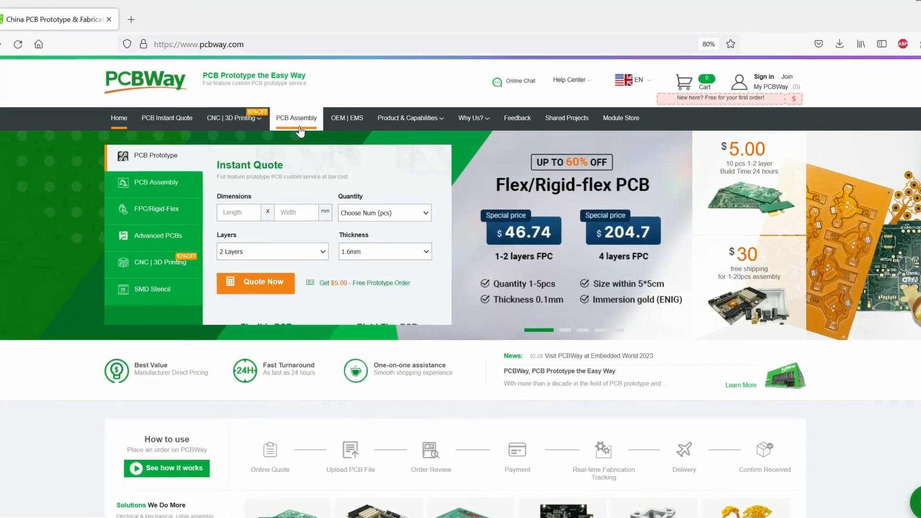
pyautogui.click(297, 118)
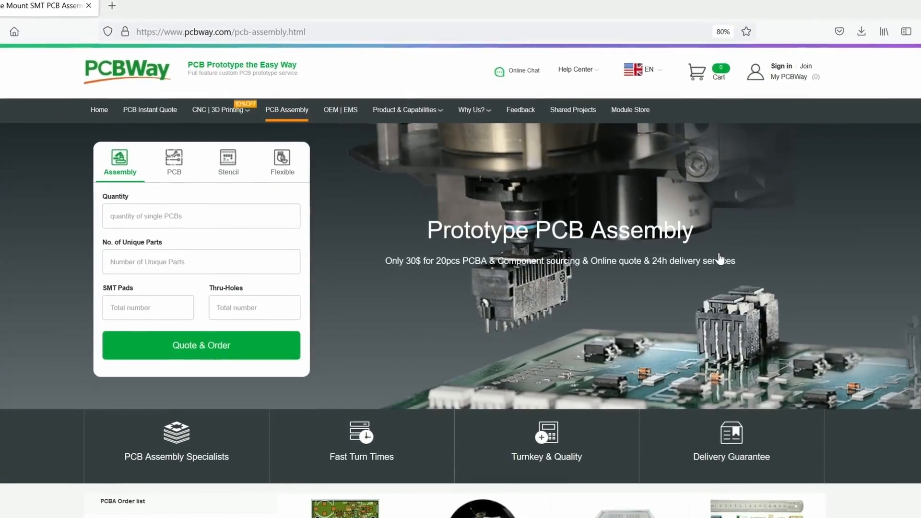
pyautogui.scroll(-3)
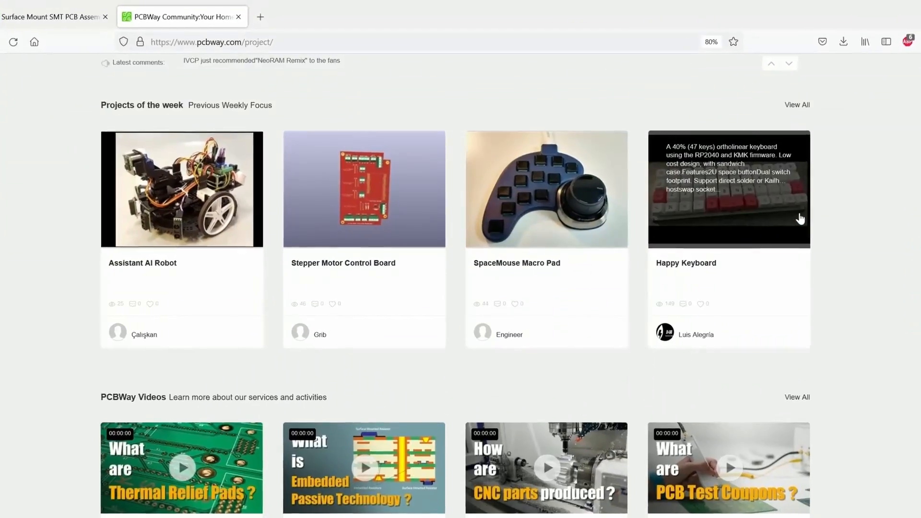
pyautogui.scroll(-3)
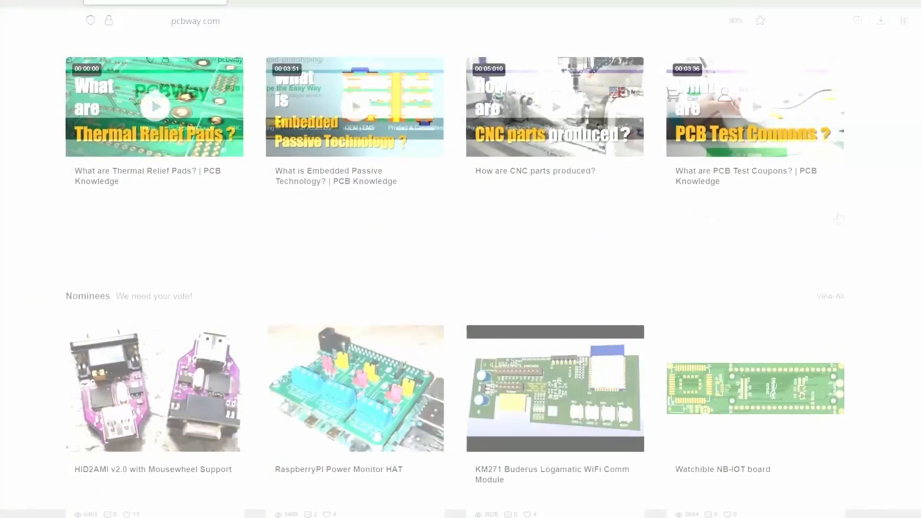
# - View the rapid prototyping page and its manufacturing capabilities
pyautogui.click(56, 17)
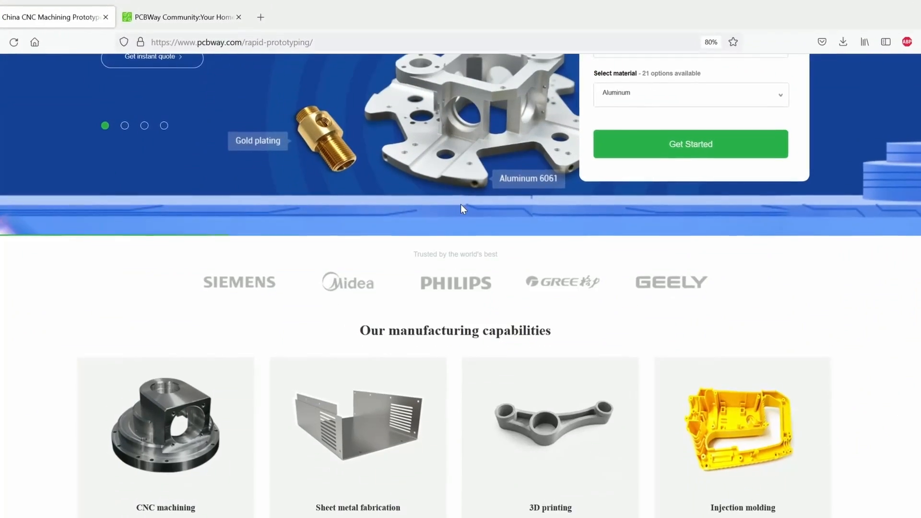
pyautogui.scroll(-3)
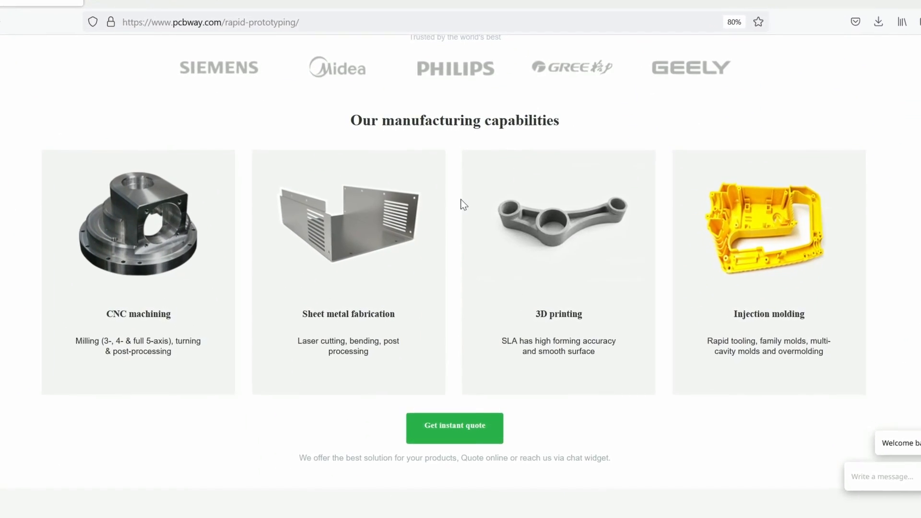
pyautogui.scroll(3)
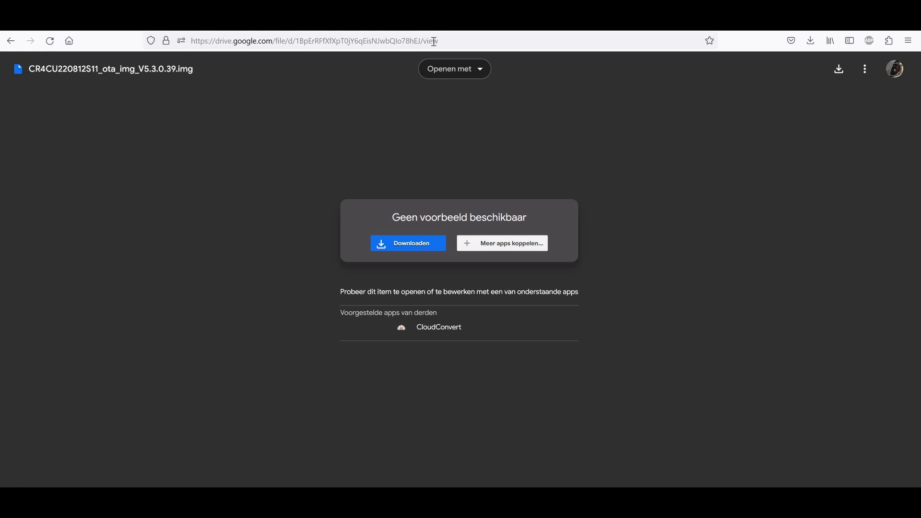
pyautogui.moveTo(206, 286)
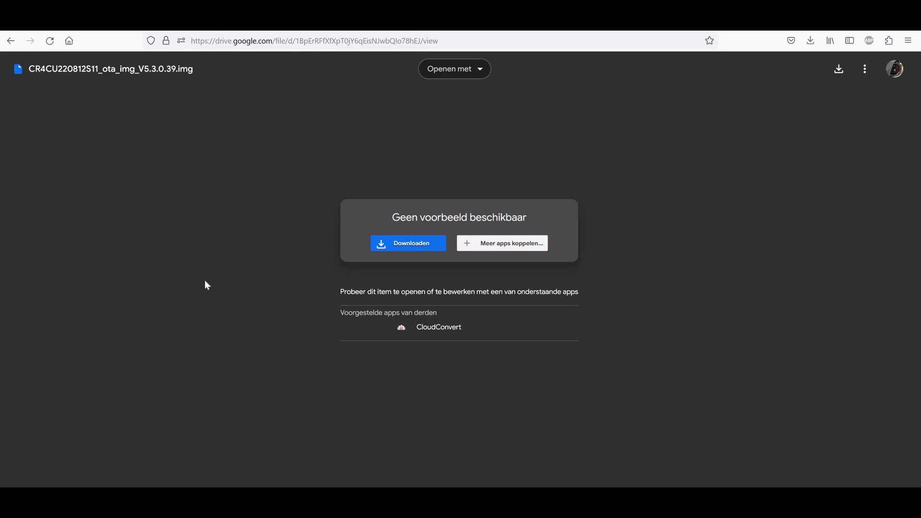
pyautogui.moveTo(77, 86)
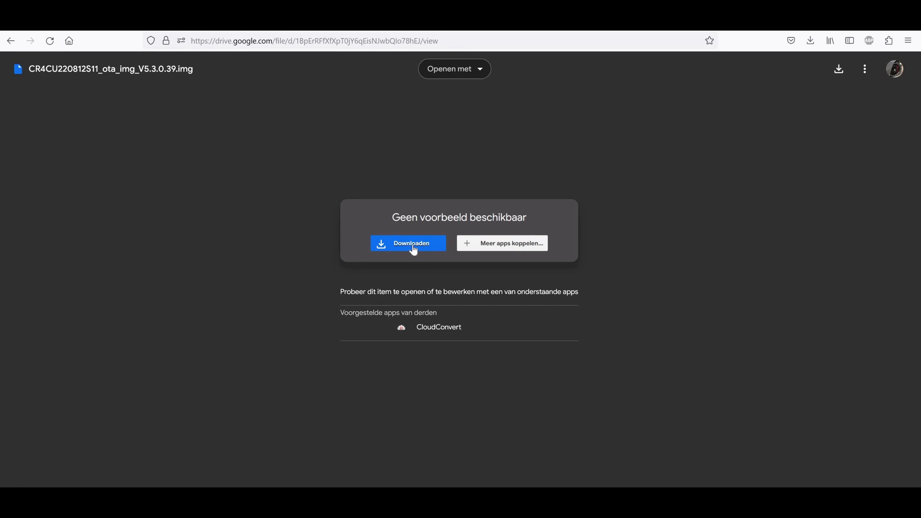
# - Start downloading CR4CU220812S11_ota_img_V5.3.0.39.img from its Drive preview page
pyautogui.click(412, 243)
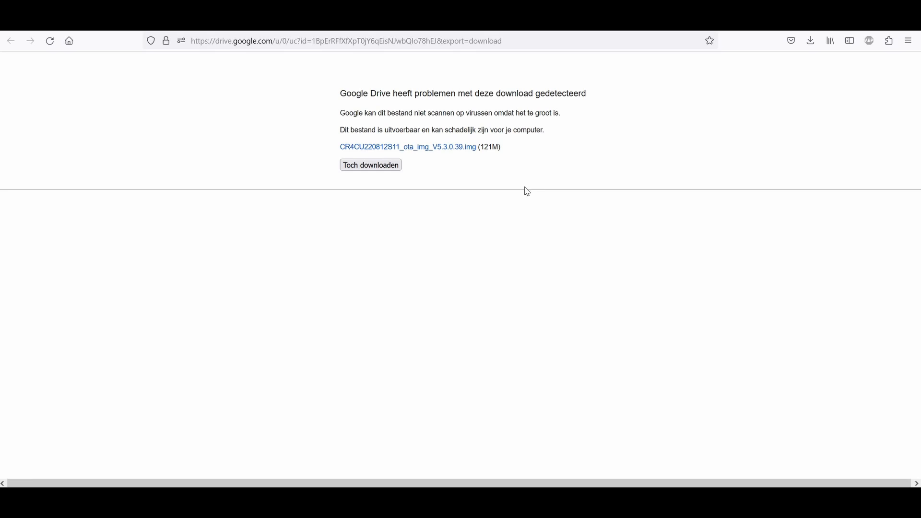
pyautogui.moveTo(481, 275)
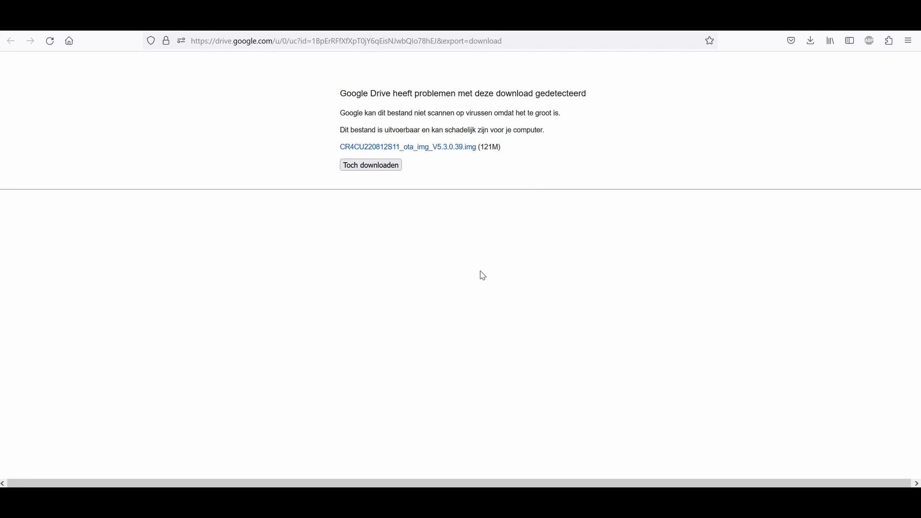
pyautogui.moveTo(440, 253)
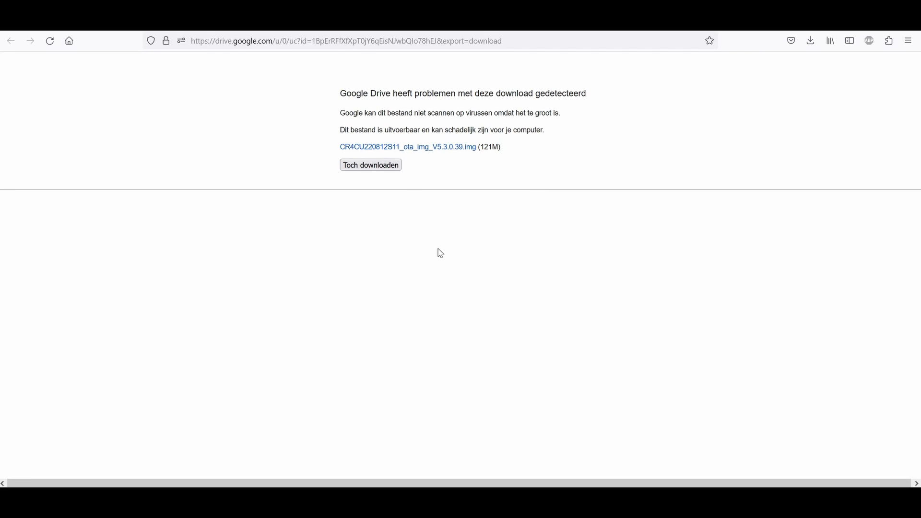
pyautogui.moveTo(395, 176)
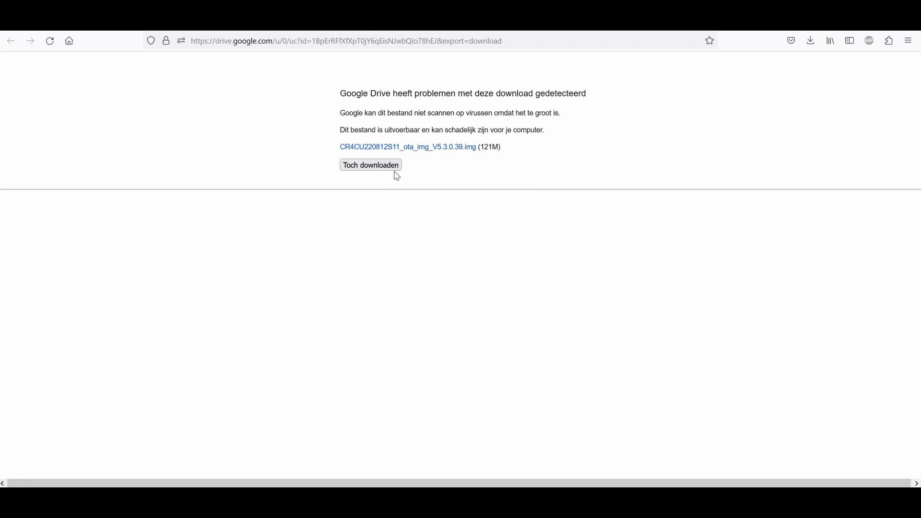
pyautogui.moveTo(397, 426)
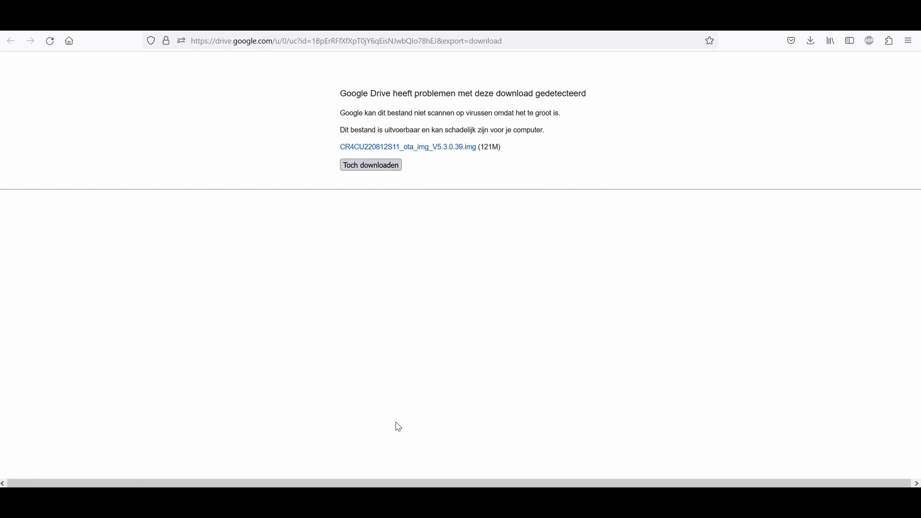
# - Confirm 'Toch downloaden' to fetch the 121M image past the virus-scan warning
pyautogui.click(810, 40)
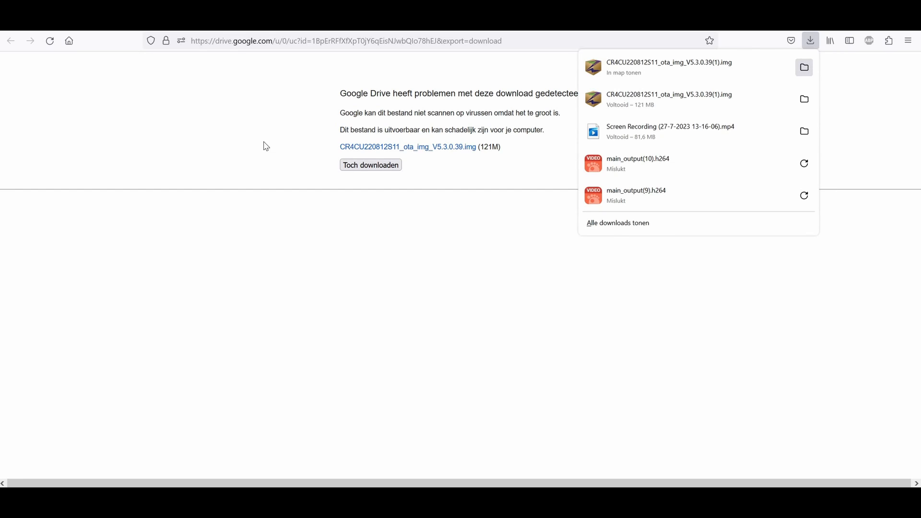
# - Show the download in Nieuwe map (3) and select the 120 MB .img file
pyautogui.click(804, 68)
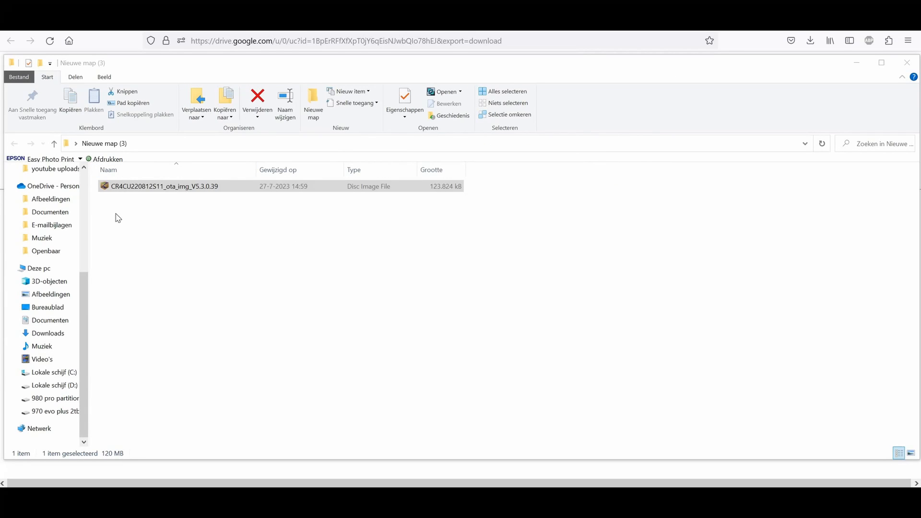
pyautogui.moveTo(397, 192)
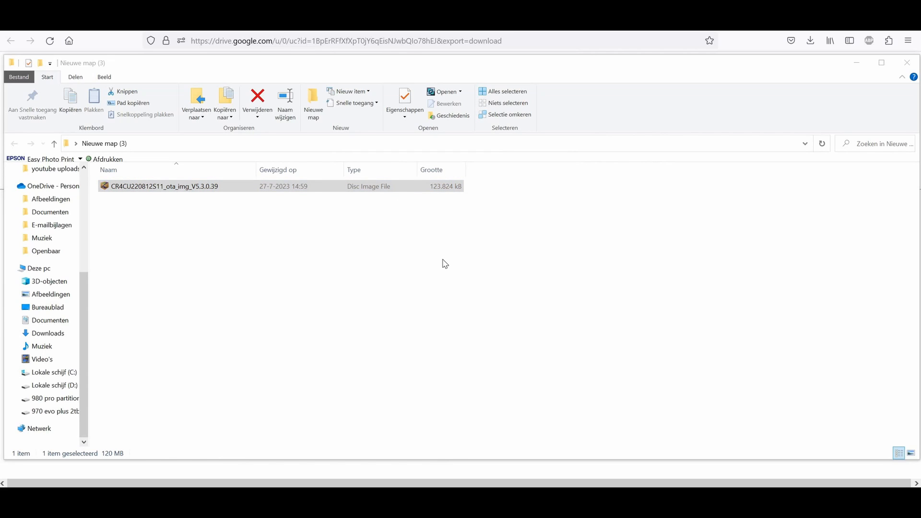
pyautogui.moveTo(110, 455)
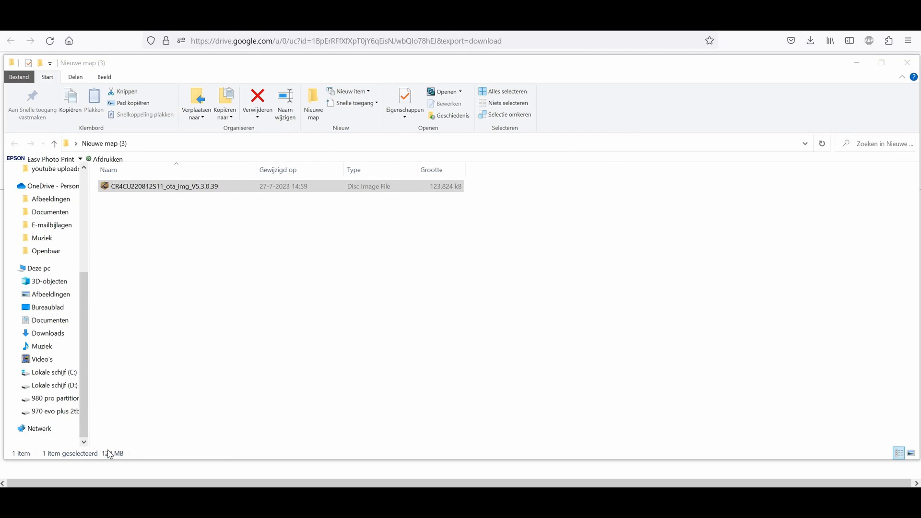
pyautogui.moveTo(139, 189)
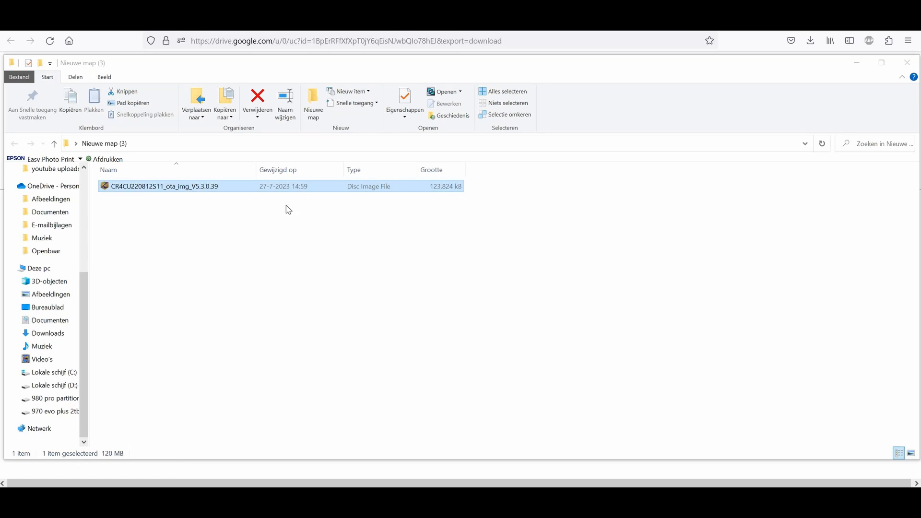
pyautogui.click(150, 245)
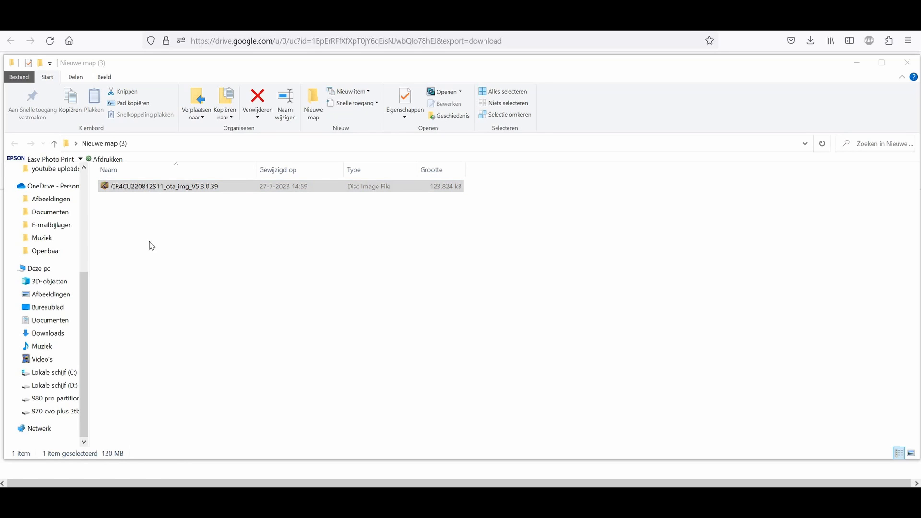
pyautogui.rightClick(165, 186)
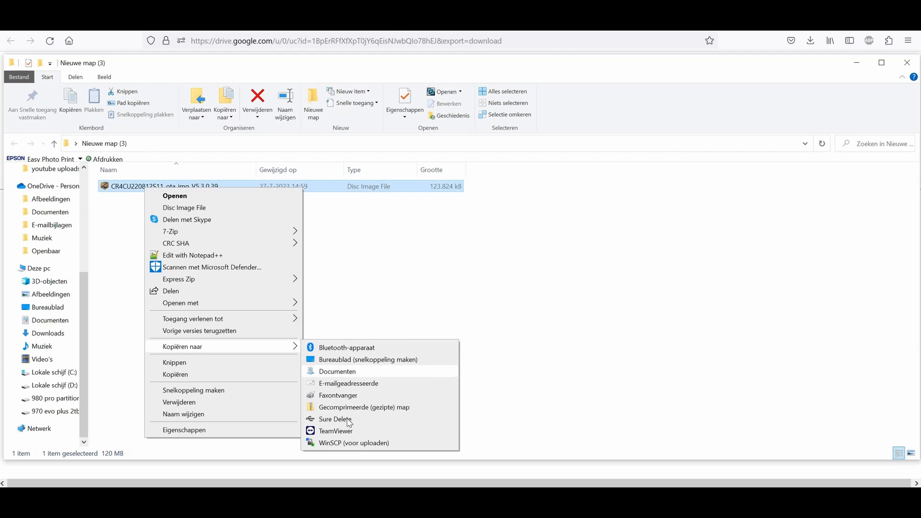
pyautogui.moveTo(288, 348)
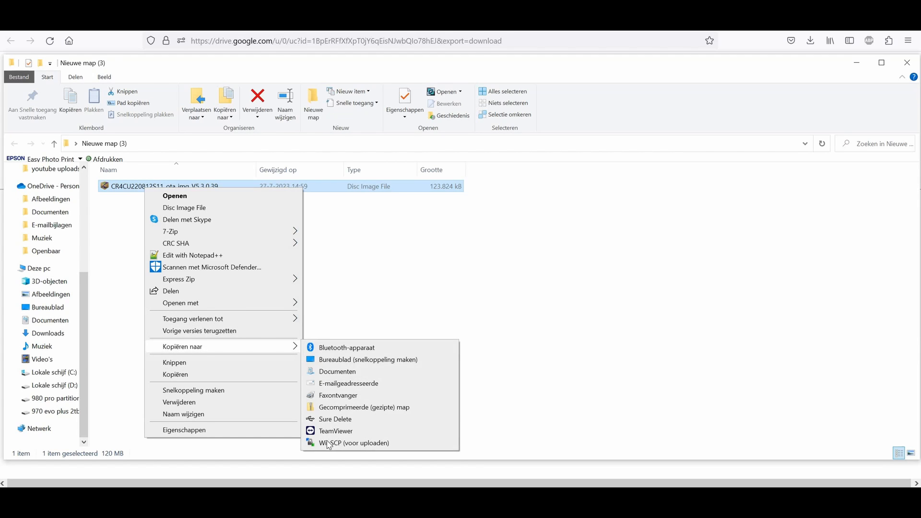
pyautogui.moveTo(355, 443)
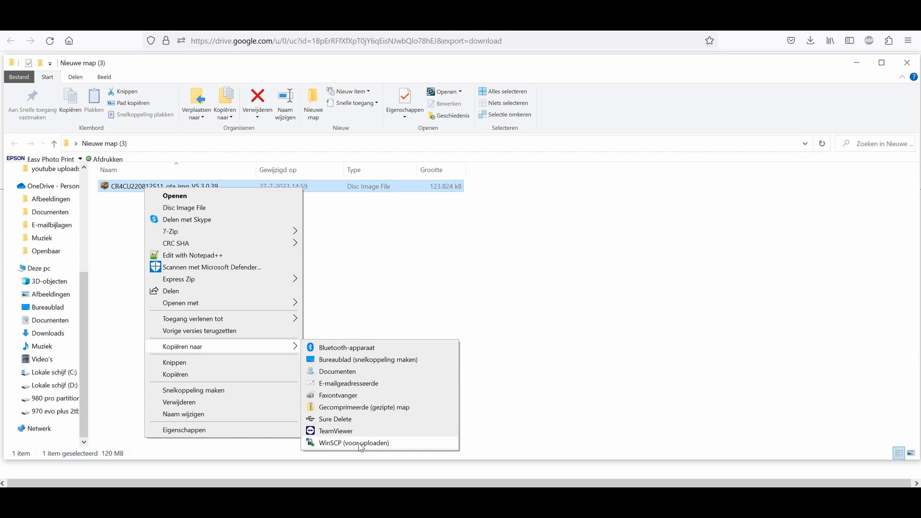
pyautogui.moveTo(487, 253)
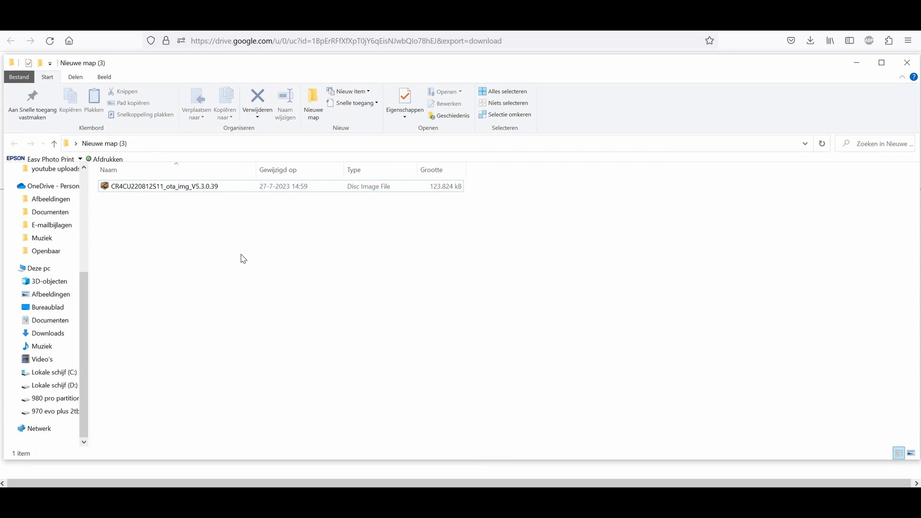
pyautogui.moveTo(721, 257)
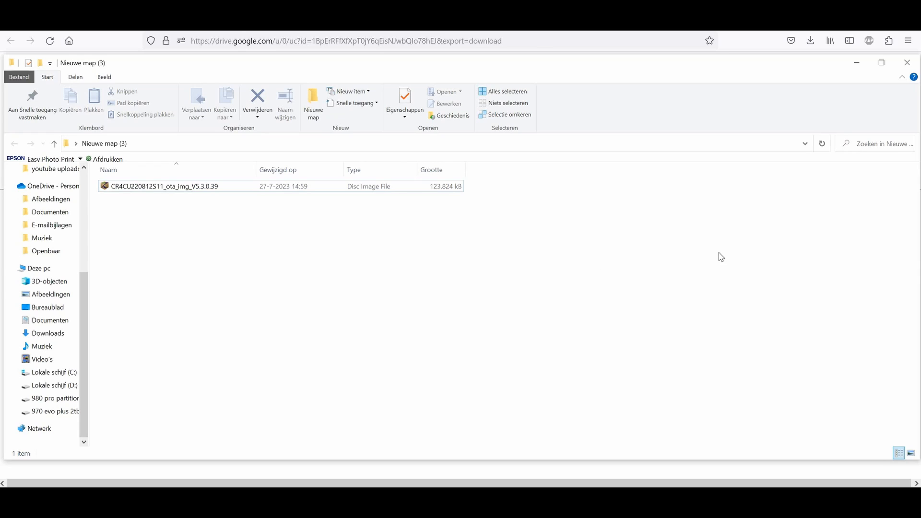
pyautogui.moveTo(556, 269)
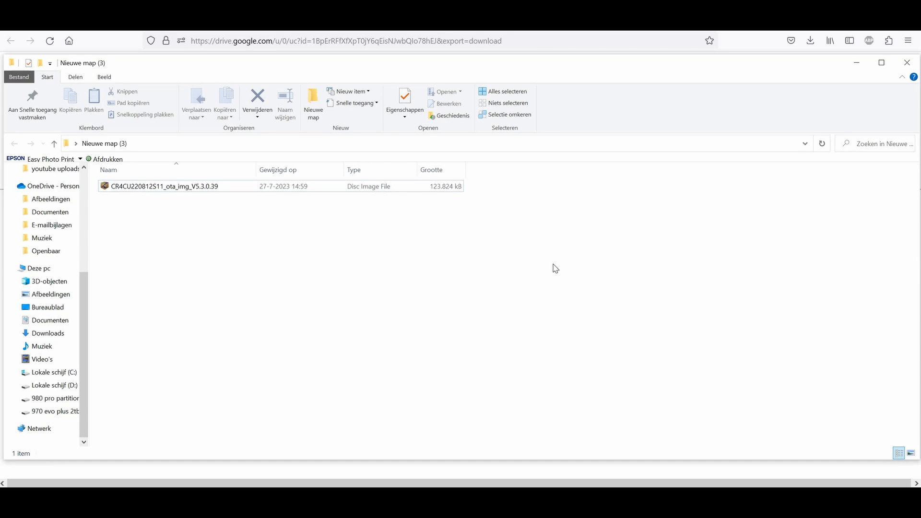
pyautogui.moveTo(415, 277)
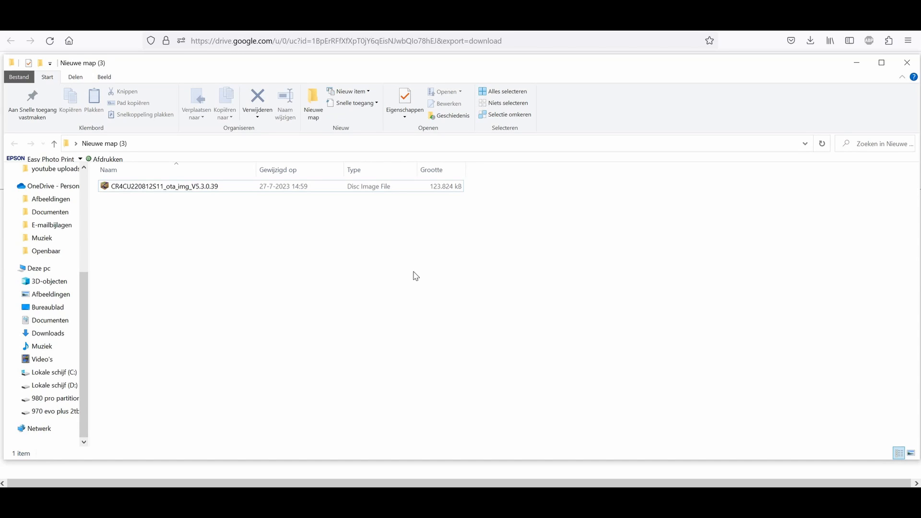
pyautogui.moveTo(49, 39)
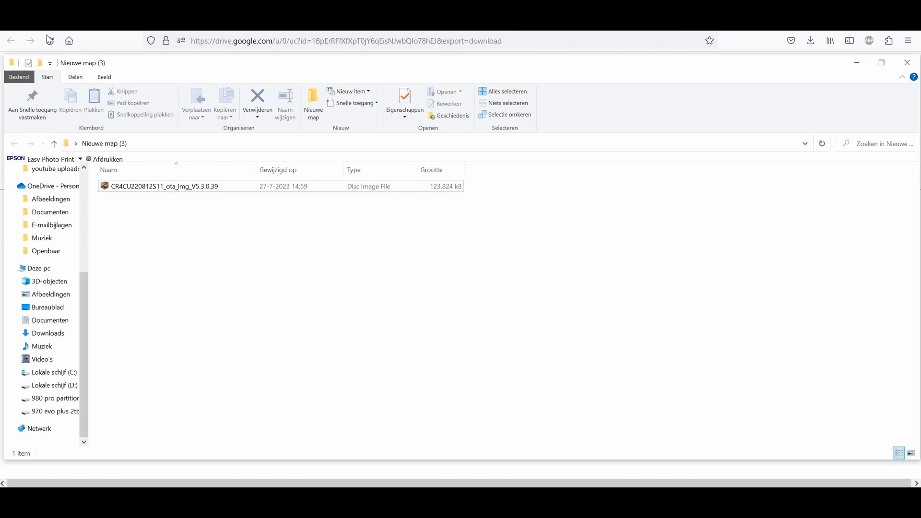